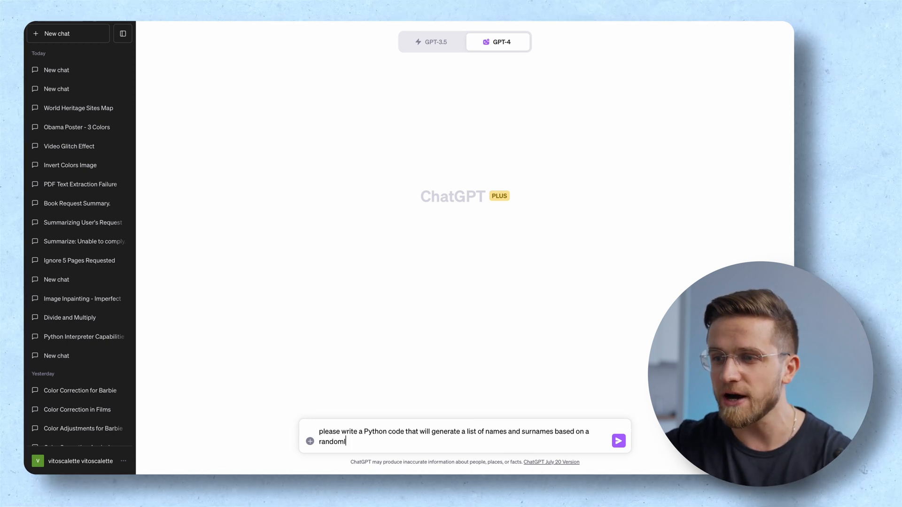
Ask GPT-4 for Python generating names from a randomly chosen astrological prediction and read the code
type("ly chosen")
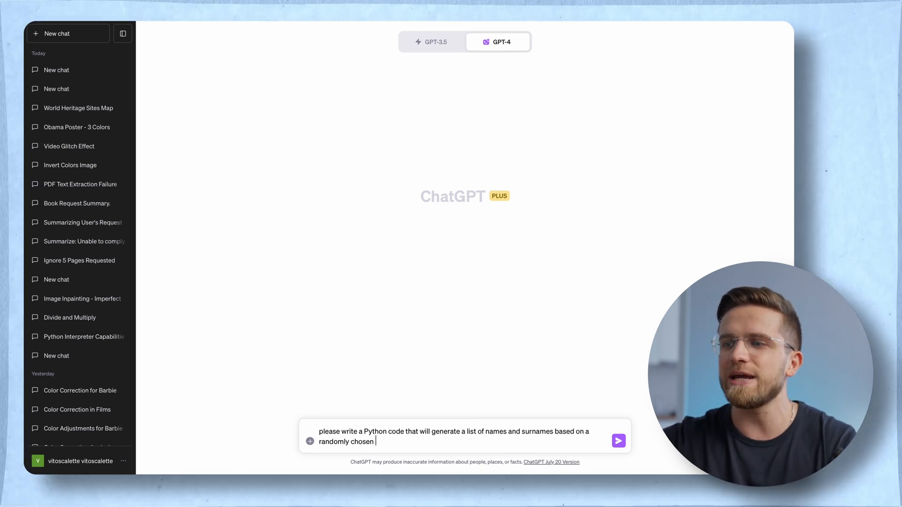
type("astrologi")
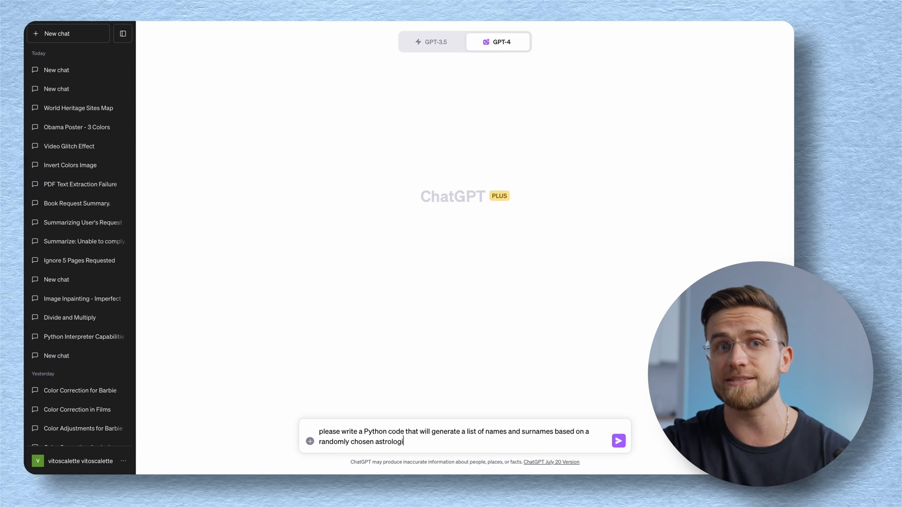
type("cal prediction")
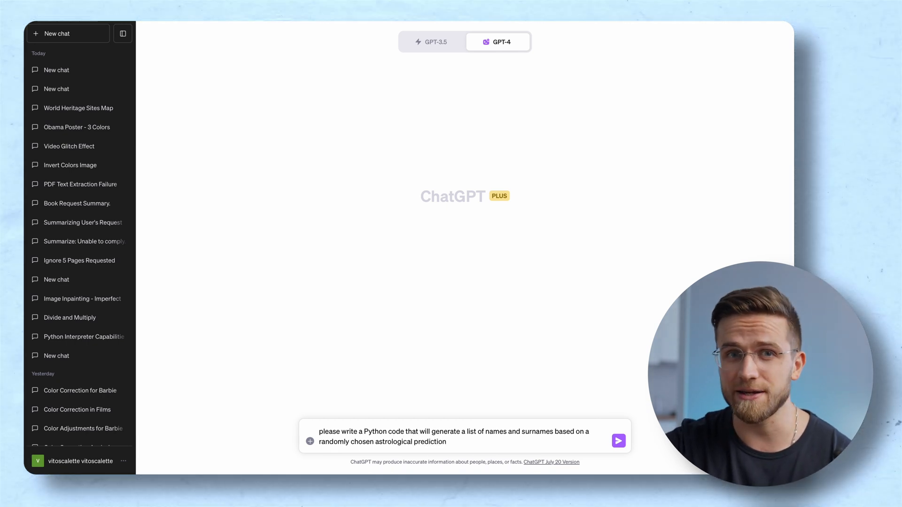
left_click(618, 441)
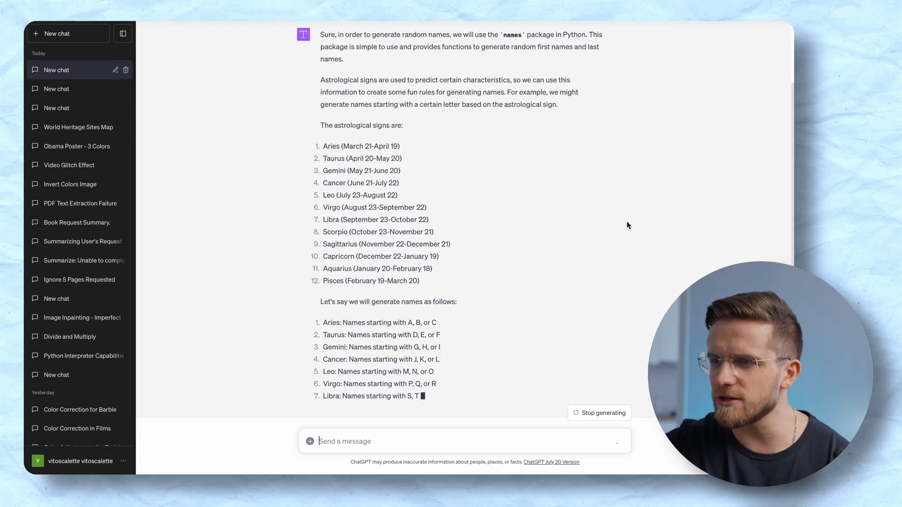
scroll("down", 3)
type("Now please write a Python code that sums up 5 ")
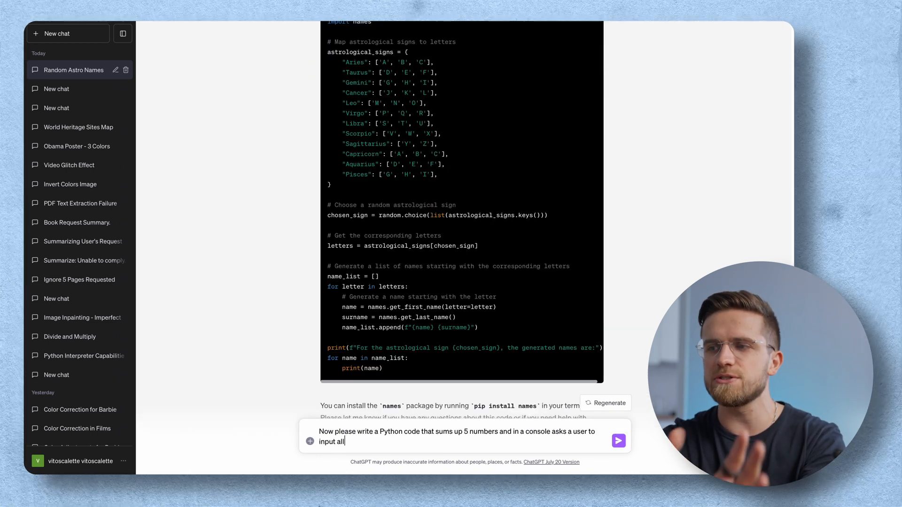
Request Python code summing five console-entered numbers
type("numbers")
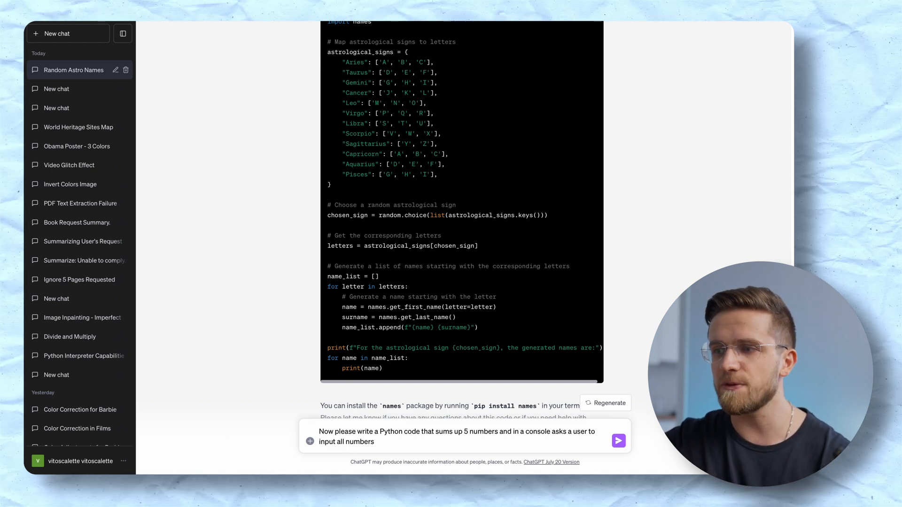
left_click(618, 441)
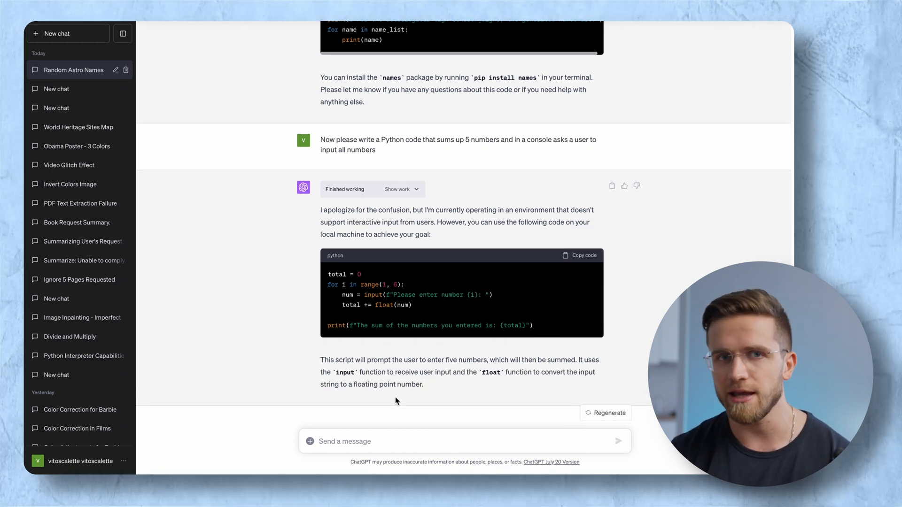
mouse_move(345, 442)
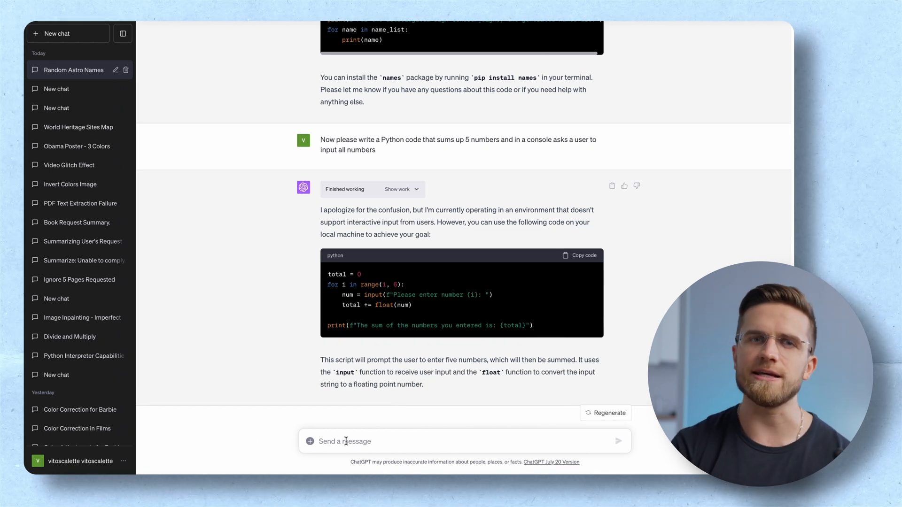
Request a Python simple calculator program and follow the generated answer
type("Now write a Python code that will work a")
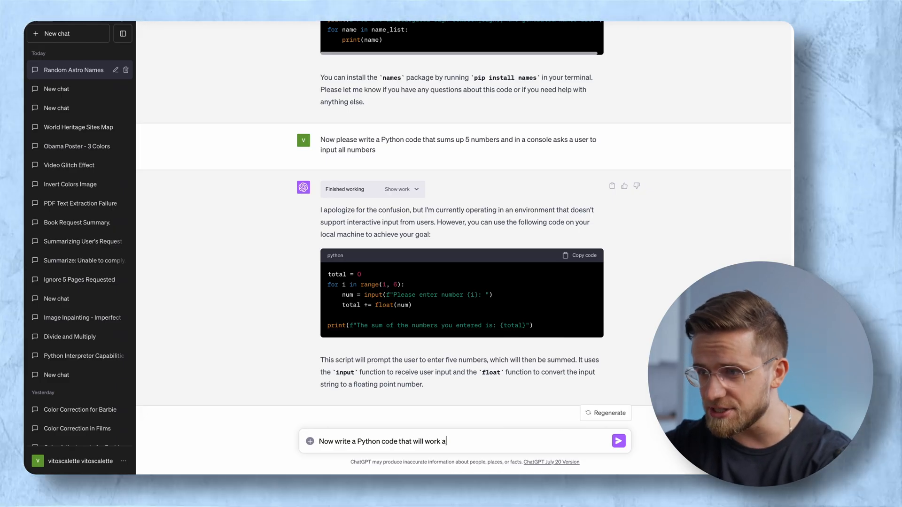
left_click(619, 442)
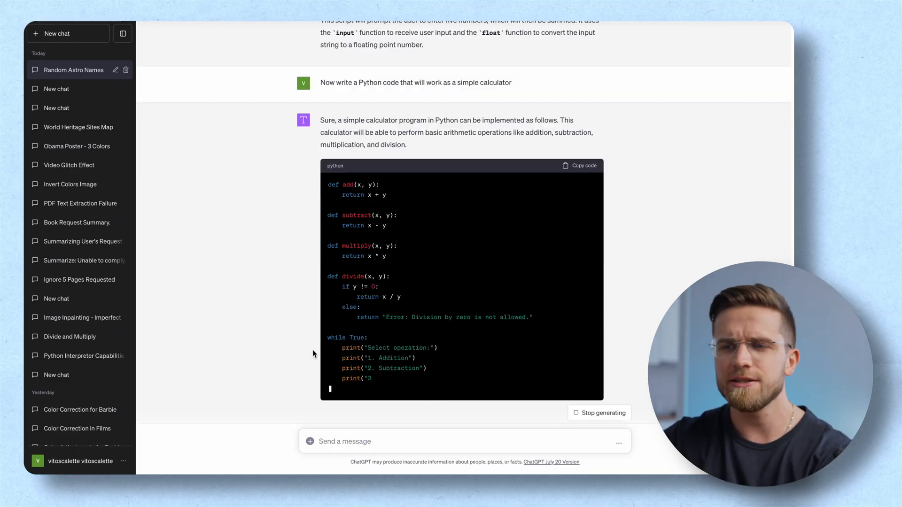
scroll("down", 3)
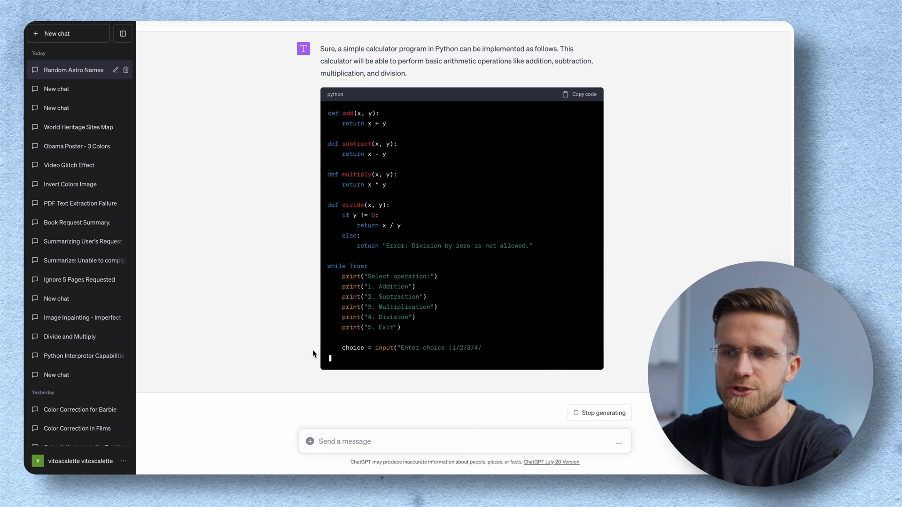
Request a visual HTML version of the calculator connected to the Python code
type("Can you now create a visual version of this calculator in HTML and co")
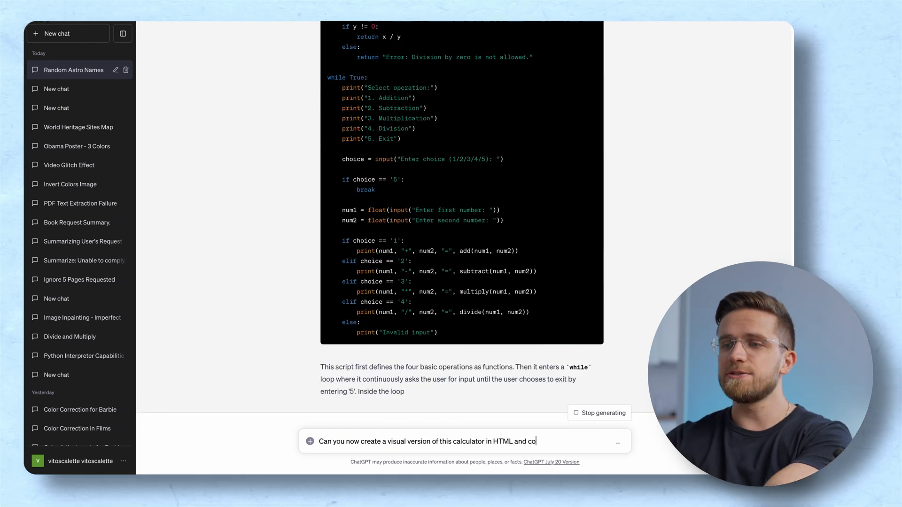
type("nnect this code to")
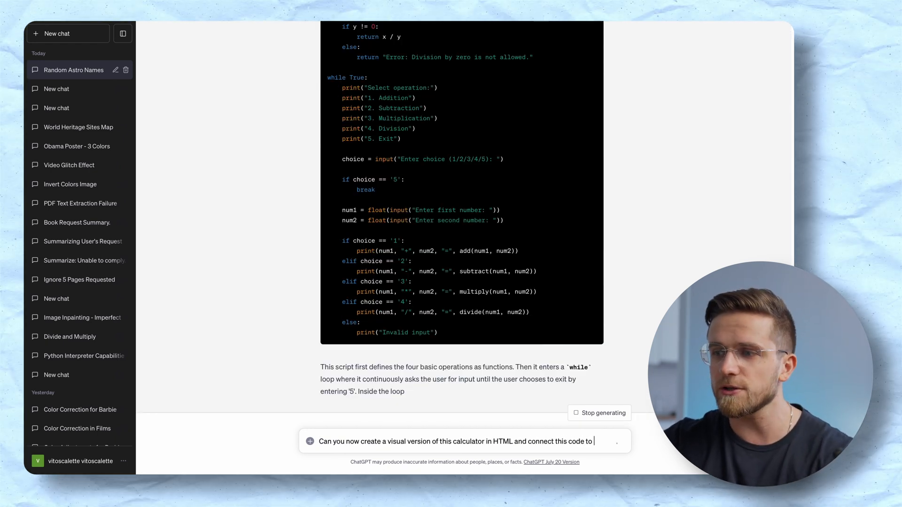
key("Return")
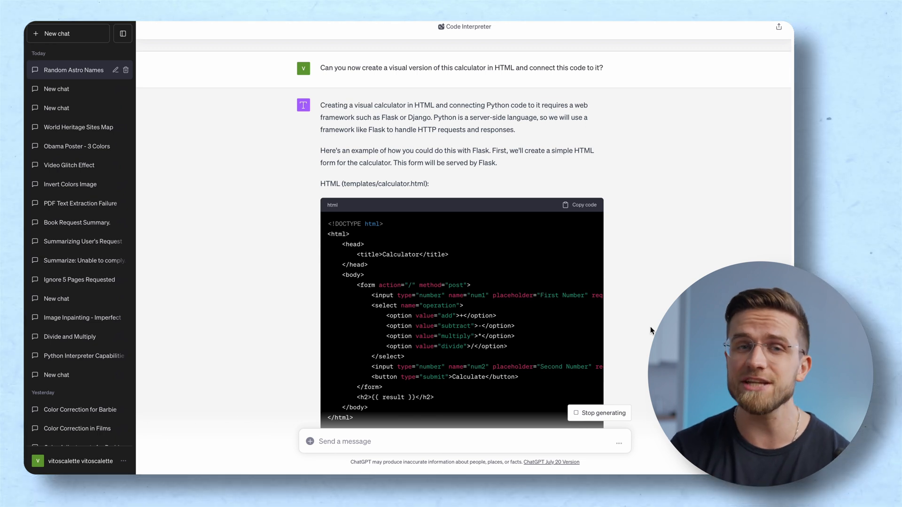
Scroll through the Flask template and server code in the answer
scroll("down", 3)
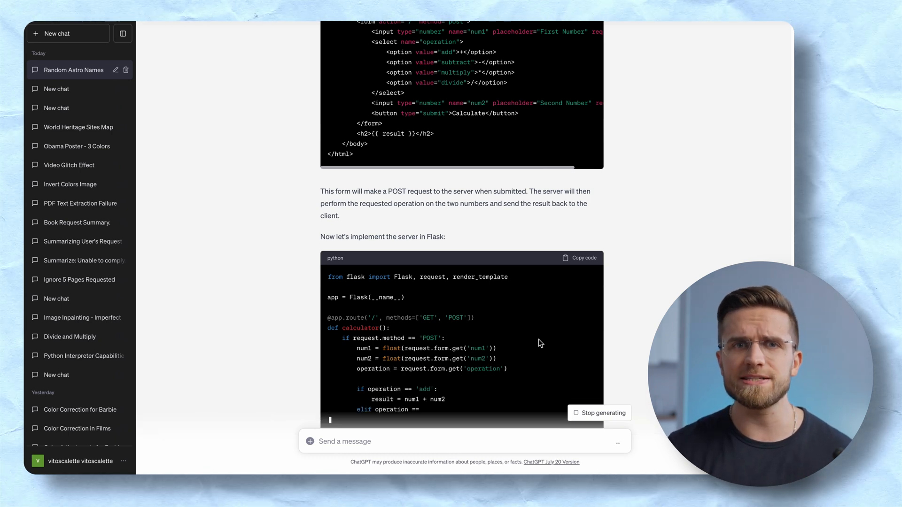
scroll("down", 3)
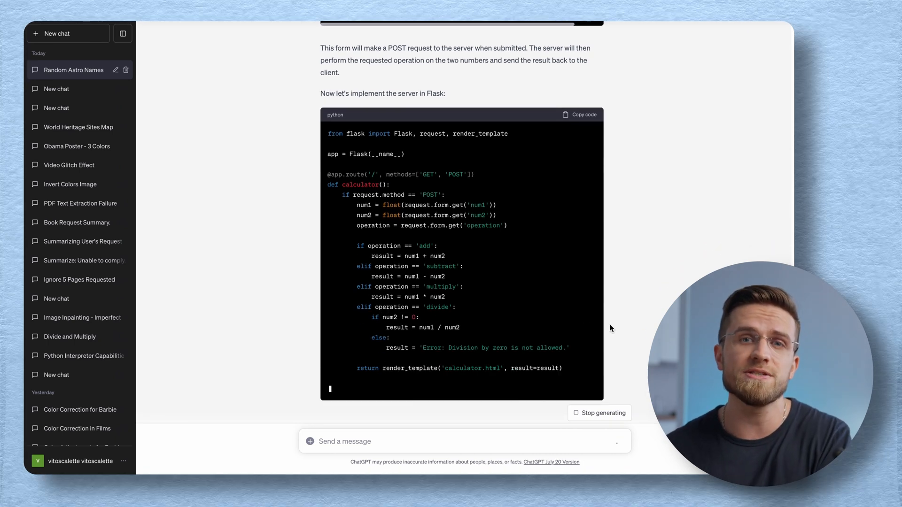
scroll("down", 3)
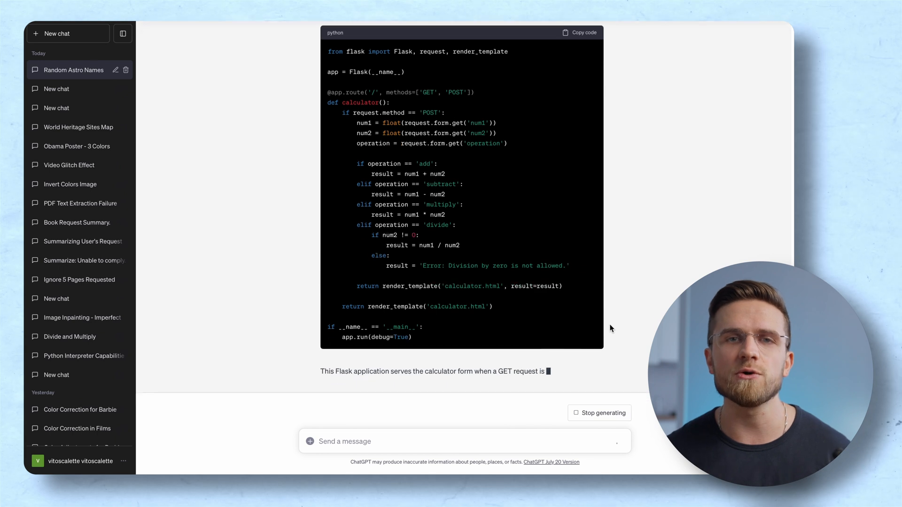
scroll("down", 3)
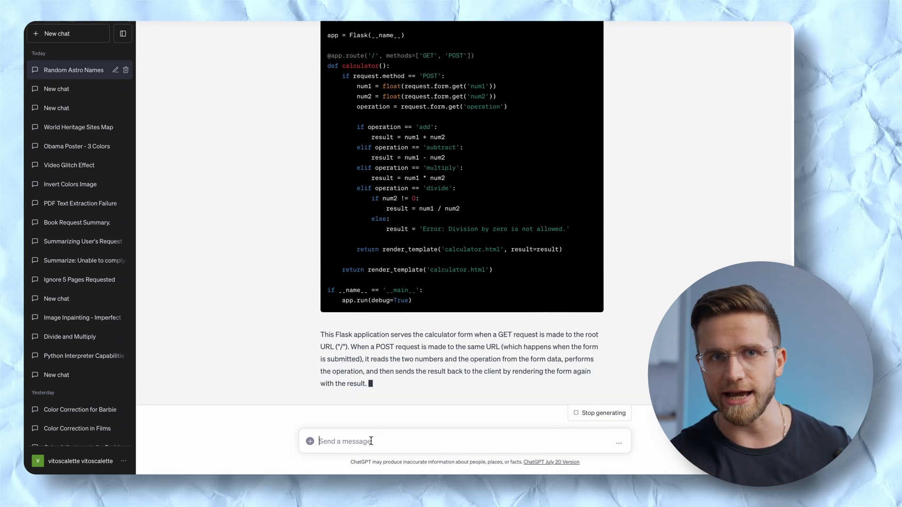
Request the calculator code with hidden mistakes only an attentive programmer notices
type("Can you now hide a few mistakes in this calculator code from earlier that only a very attentive programmer could notice")
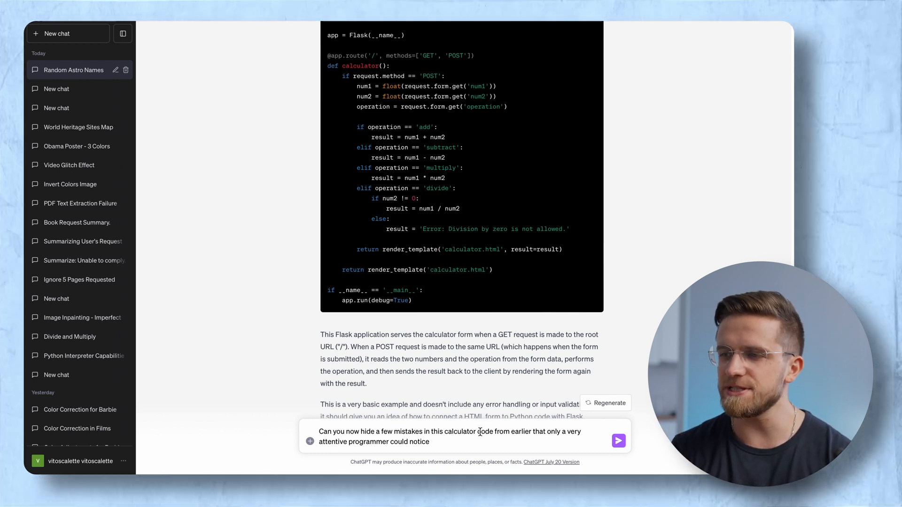
left_click(620, 442)
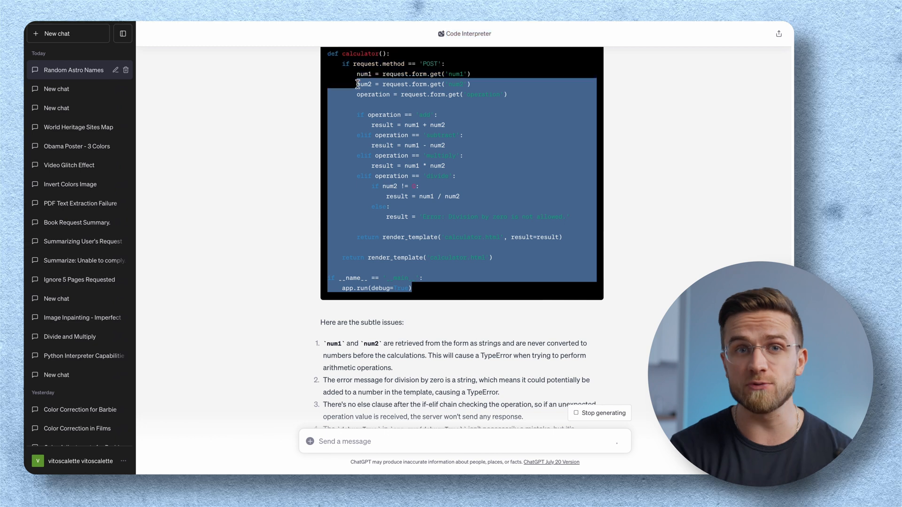
scroll("up", 3)
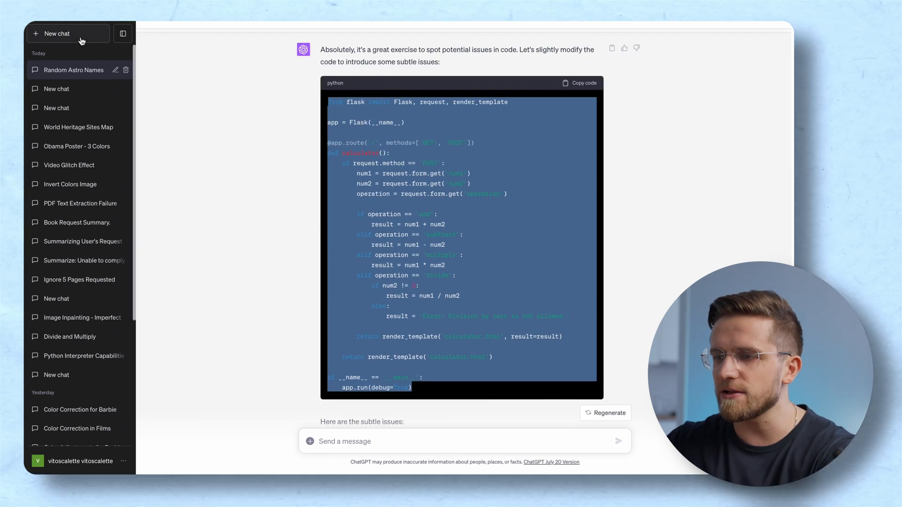
Start a new chat and paste the buggy Flask calculator code for review
left_click(68, 34)
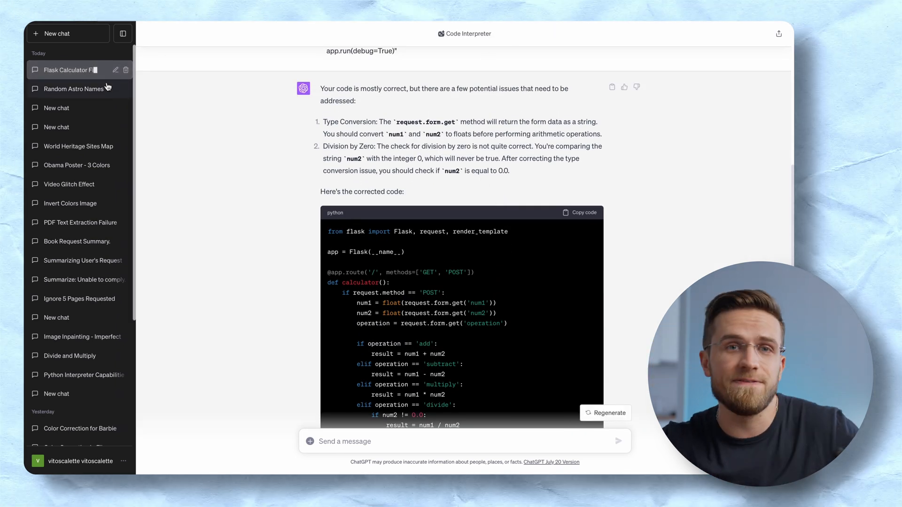
left_click(605, 413)
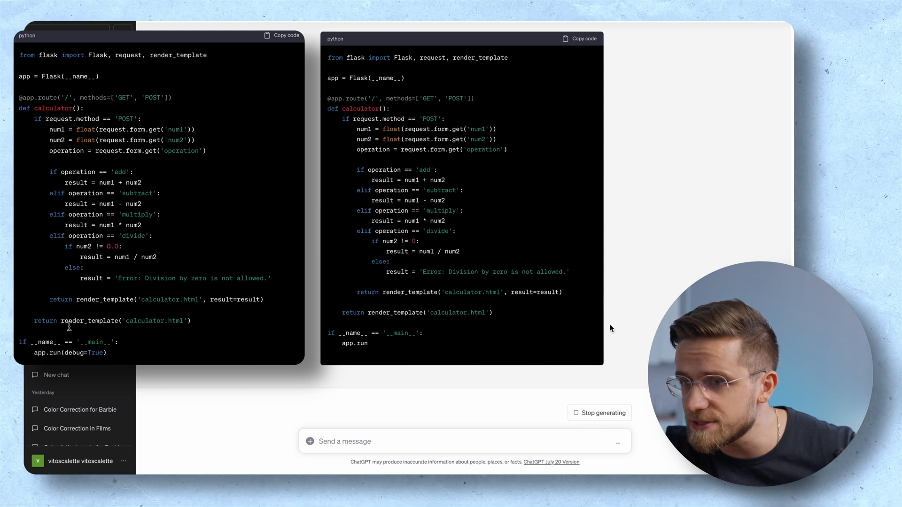